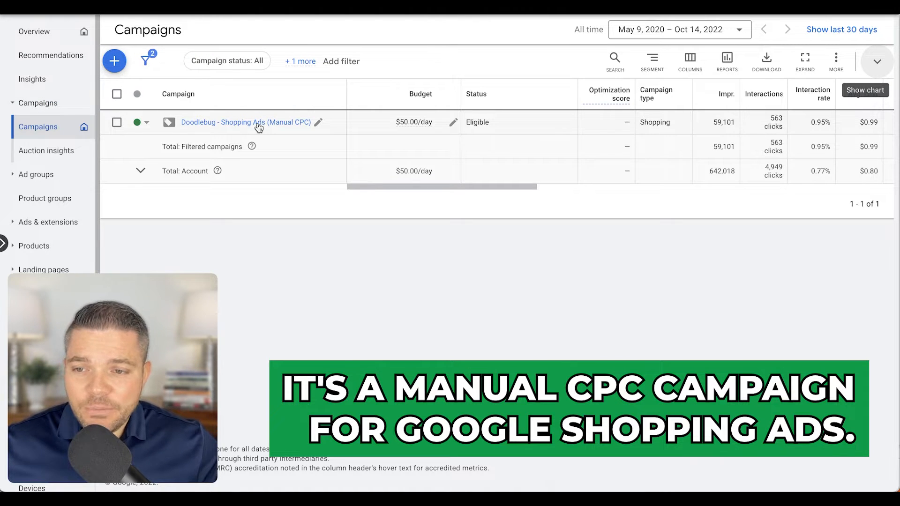
mouse_move(166, 330)
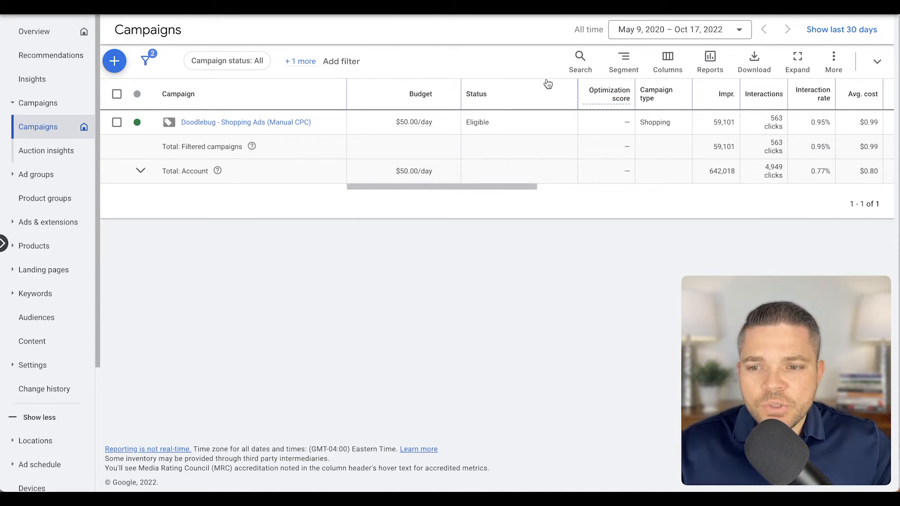
Step: Open the Doodlebug Shopping campaign and show its search terms report under Keywords
click(246, 122)
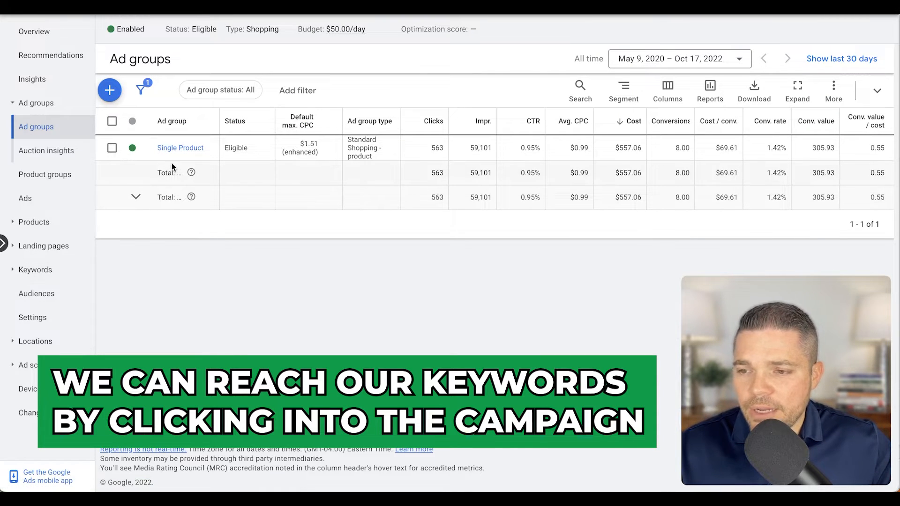
click(35, 270)
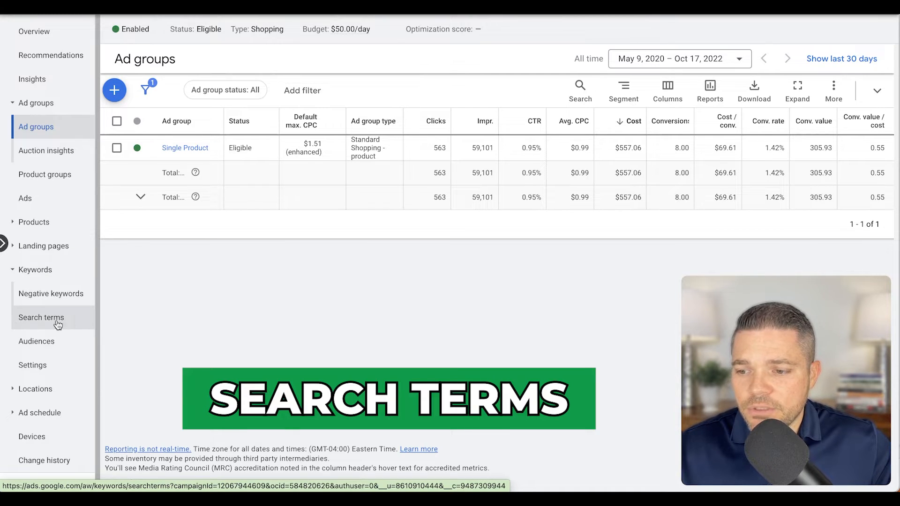
click(40, 318)
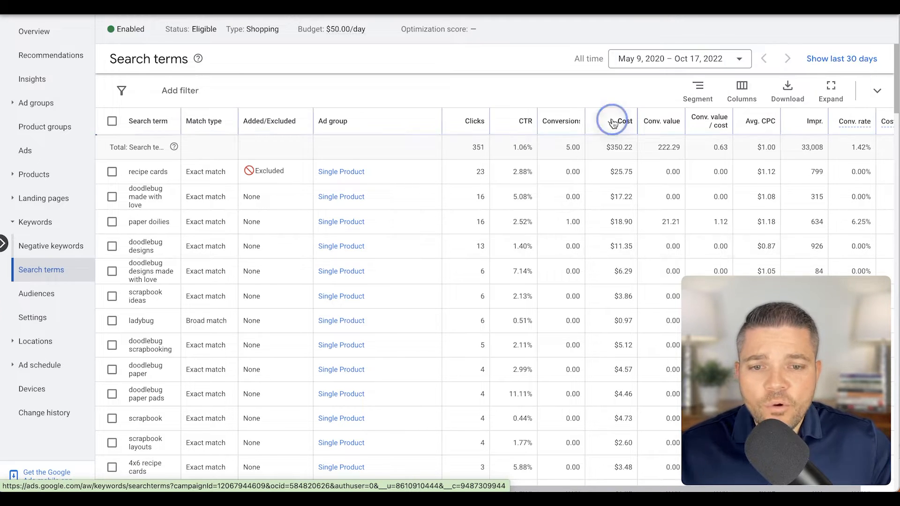
Step: Sort the search terms by cost descending, putting recipe cards ($25.75) first
click(622, 121)
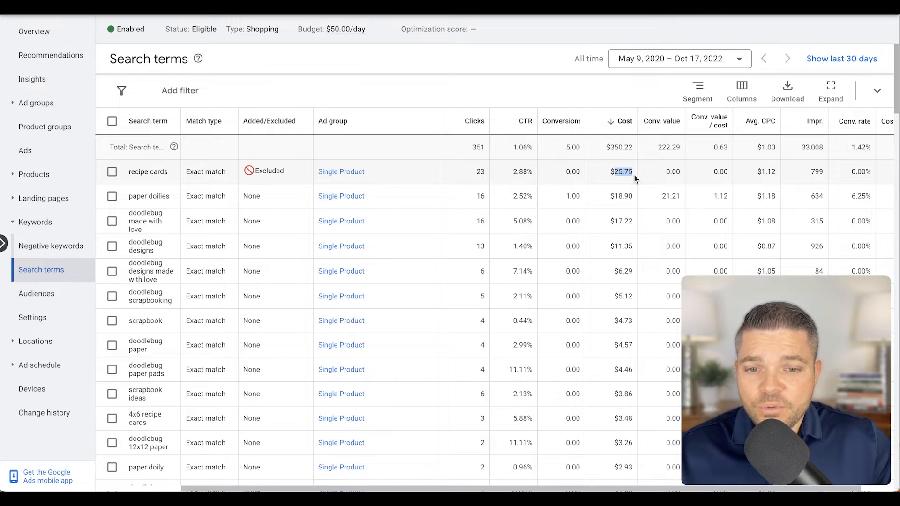
mouse_move(530, 176)
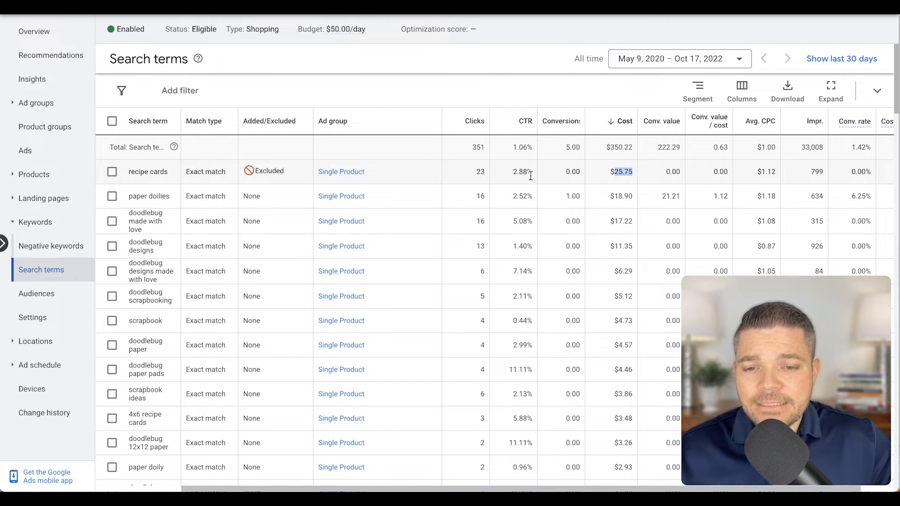
mouse_move(152, 171)
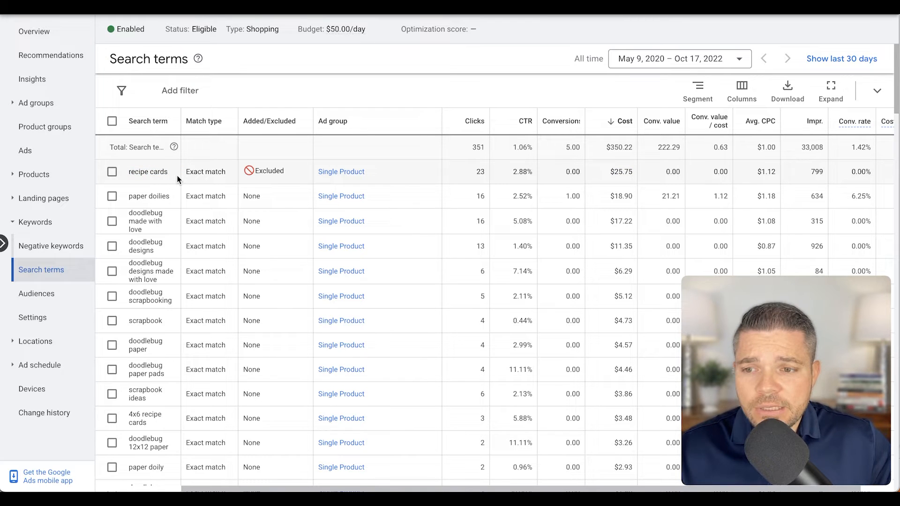
mouse_move(334, 175)
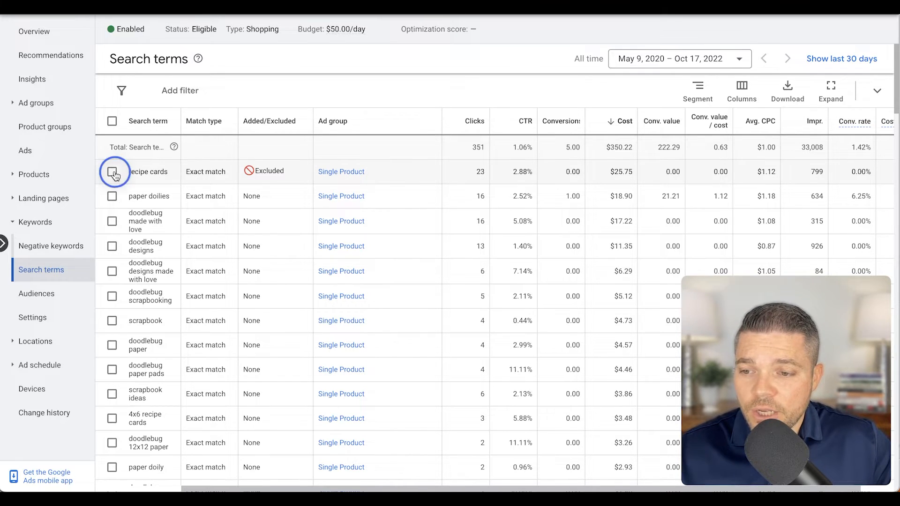
click(112, 171)
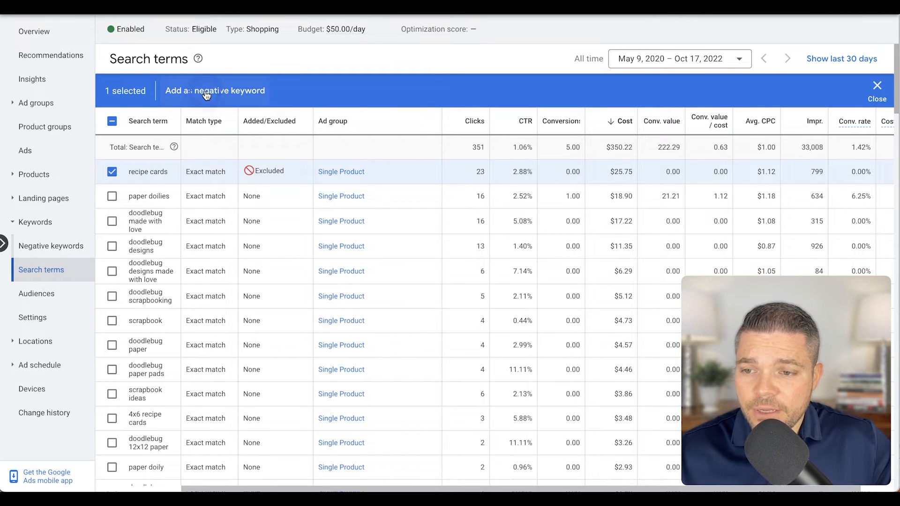
click(214, 90)
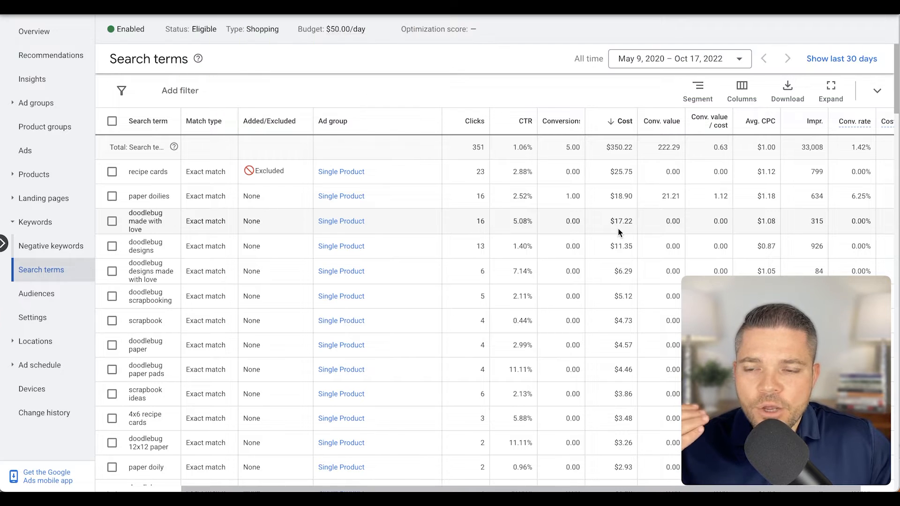
mouse_move(153, 333)
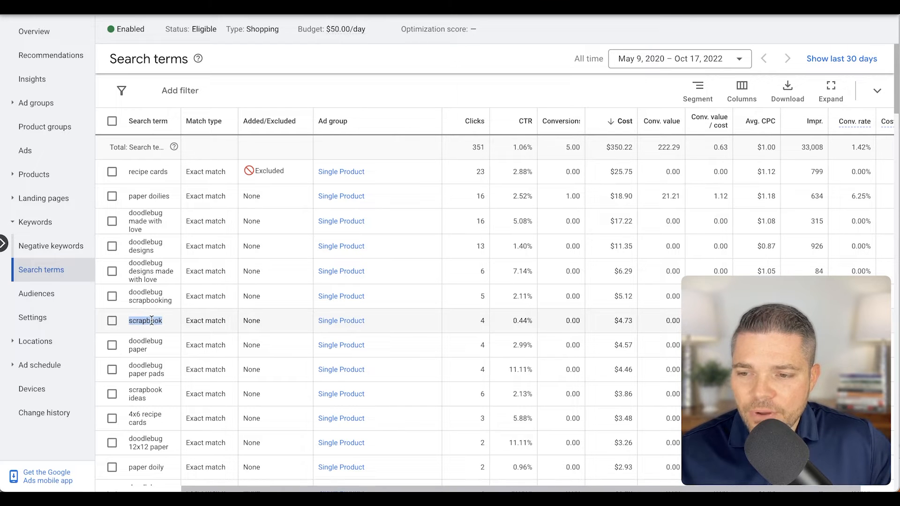
Step: Select the scrapbook search term and exclude it as a negative keyword
click(112, 321)
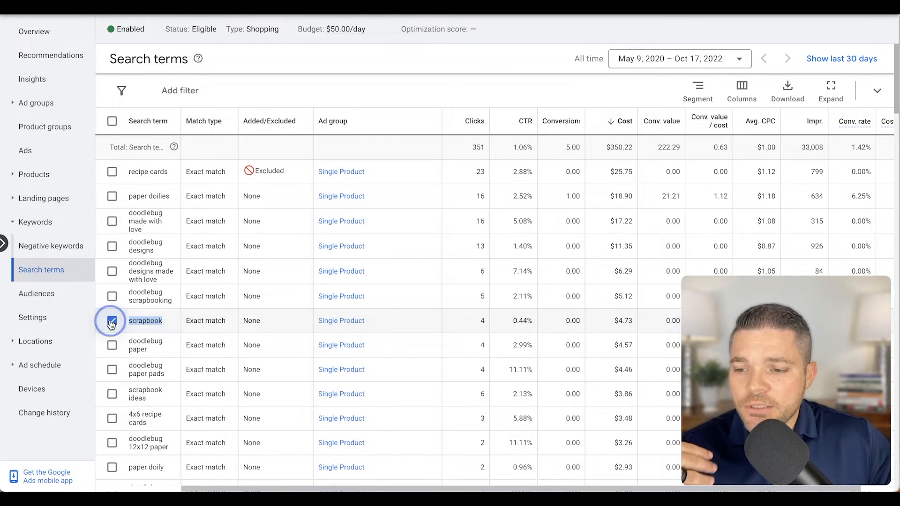
click(112, 321)
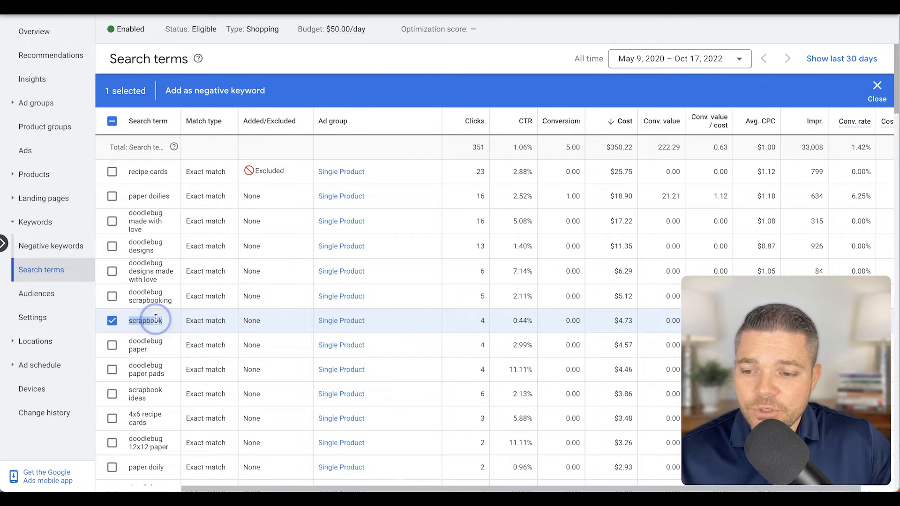
click(214, 90)
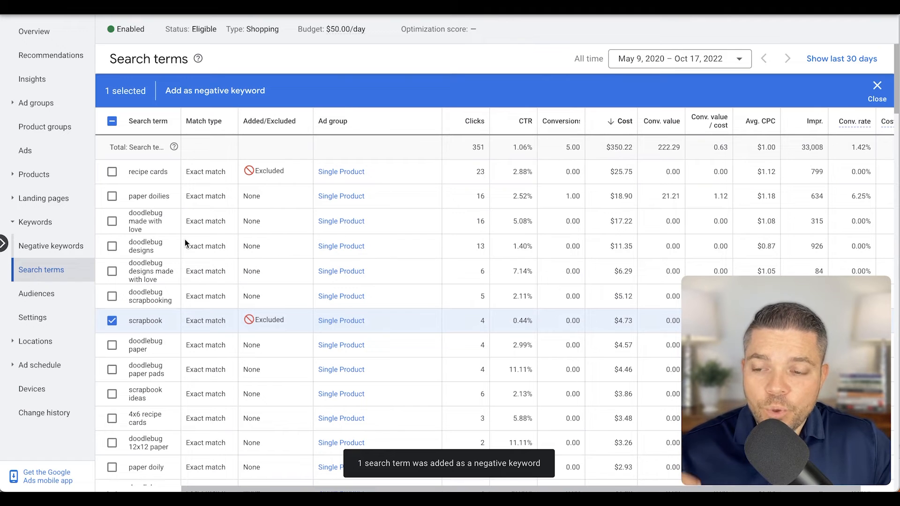
Step: Show the campaign's negative keywords list with its phrase- and exact-match exclusions
click(50, 245)
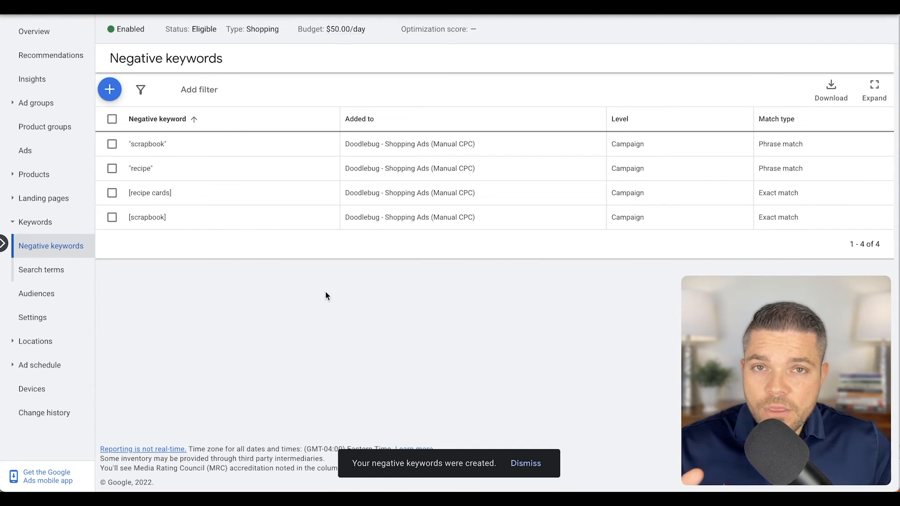
Step: Return to the campaign's search terms report from the negative keywords view
click(524, 463)
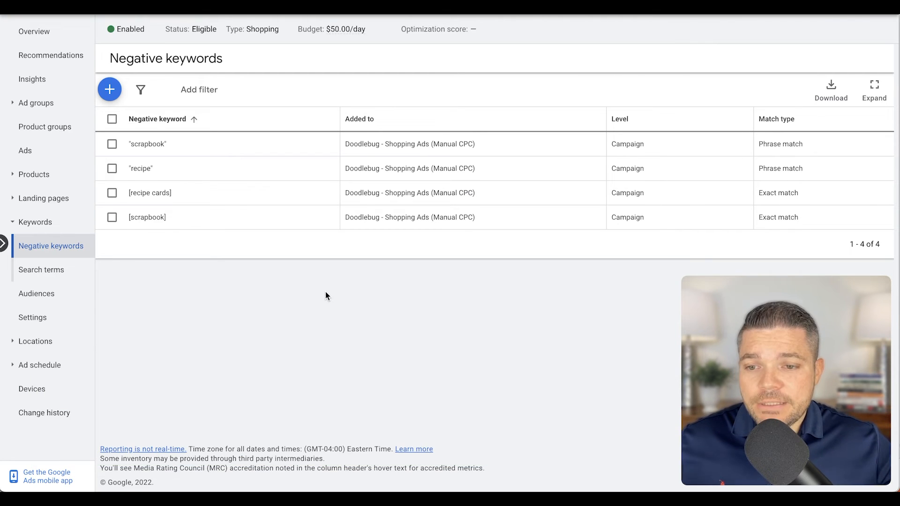
click(40, 270)
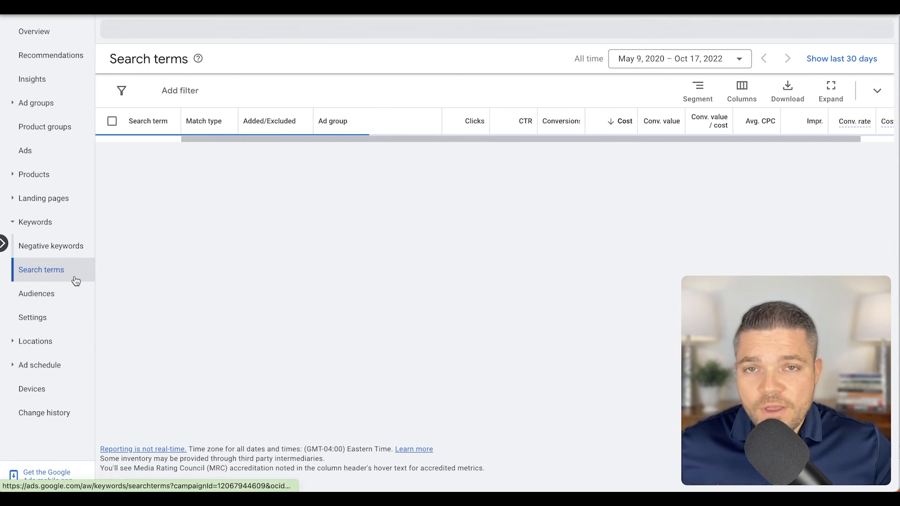